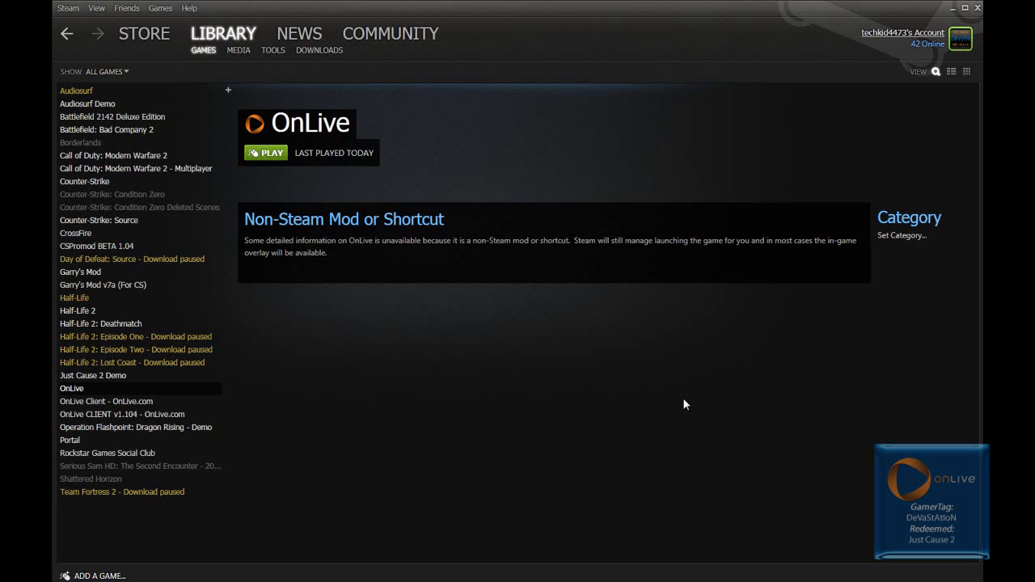
{"action": "mouse_move", "coordinate": [948, 13]}
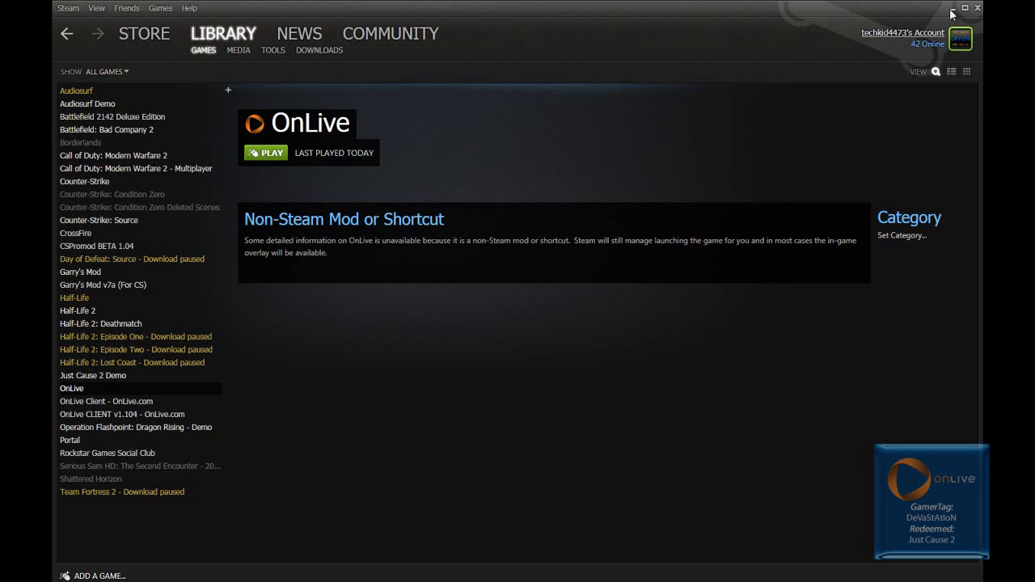
- Launch OnLive from its Steam library shortcut page
{"action": "left_click", "coordinate": [964, 6]}
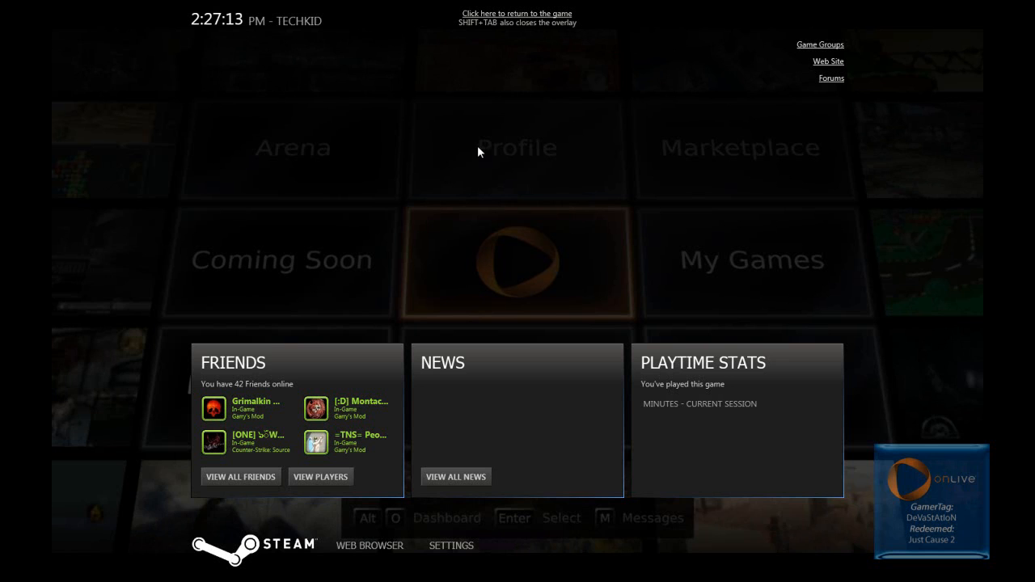
{"action": "mouse_move", "coordinate": [477, 396]}
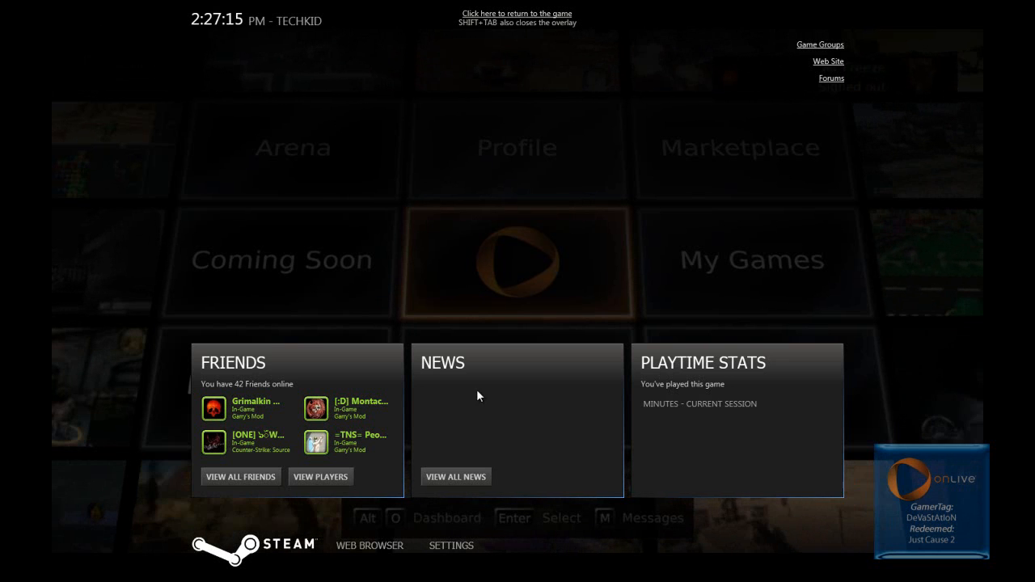
{"action": "mouse_move", "coordinate": [661, 431]}
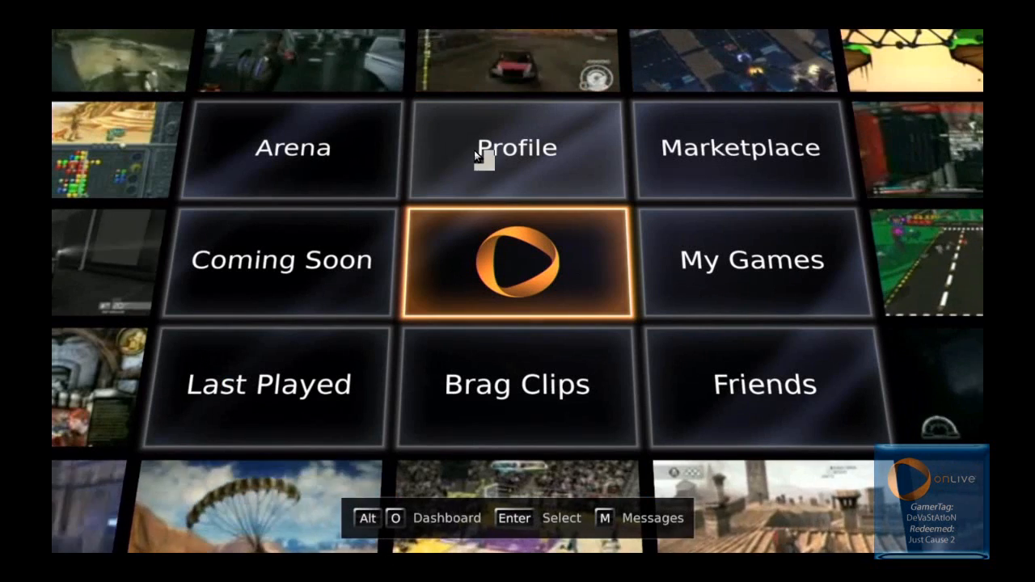
{"action": "mouse_move", "coordinate": [617, 324]}
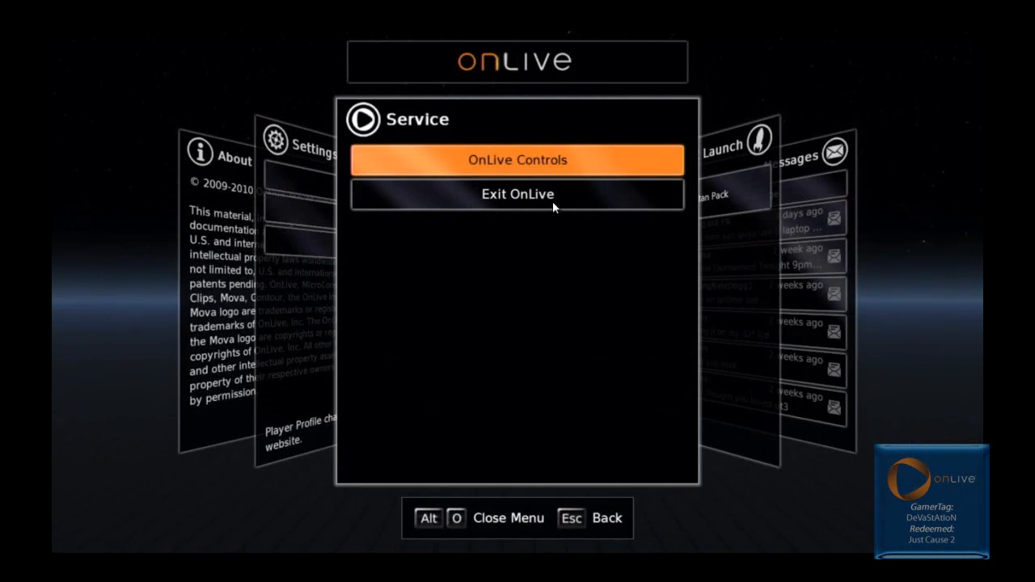
- Exit the OnLive client from its Service menu and bring the Steam window back
{"action": "left_click", "coordinate": [517, 194]}
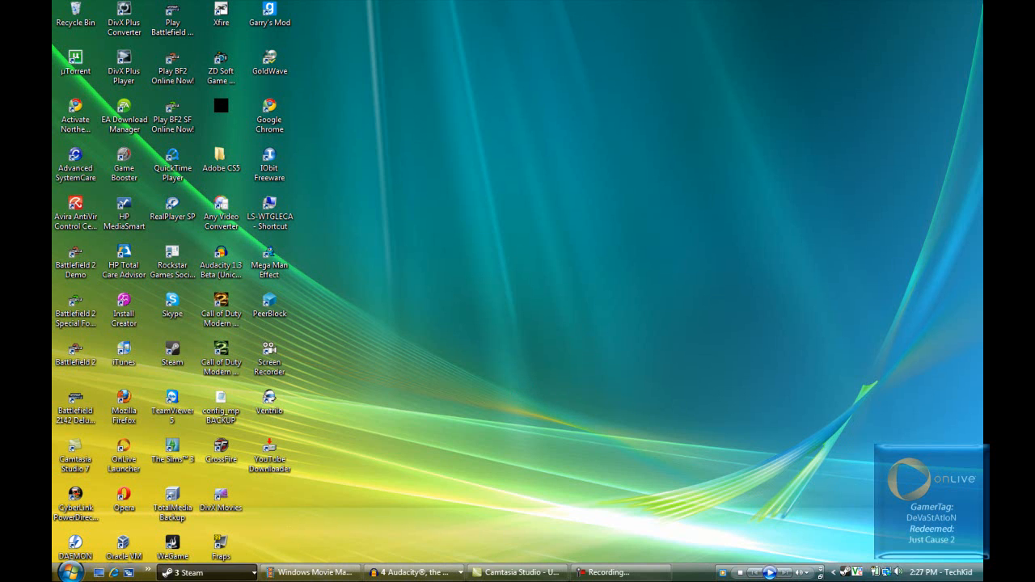
{"action": "left_click", "coordinate": [197, 573]}
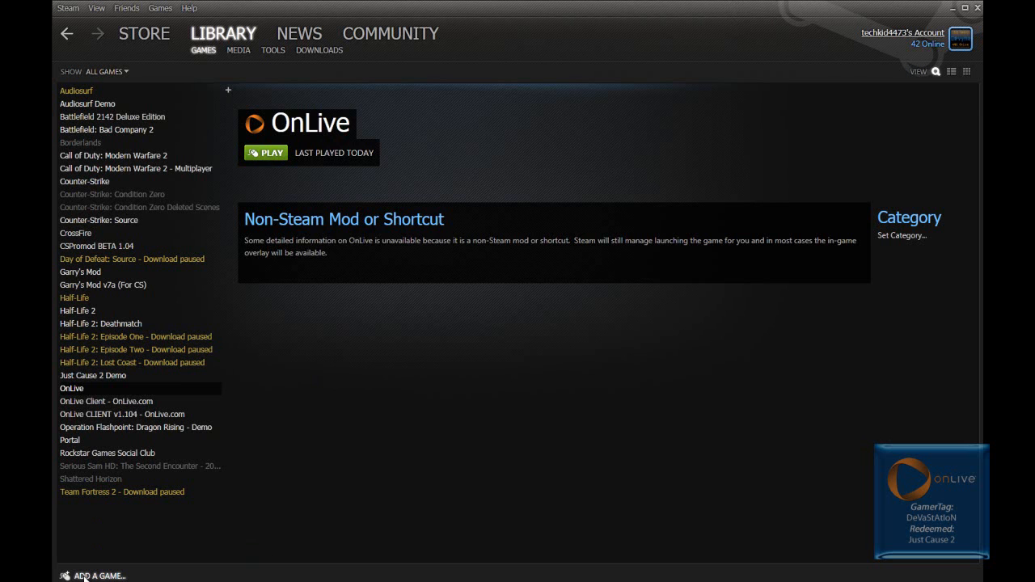
{"action": "mouse_move", "coordinate": [204, 55]}
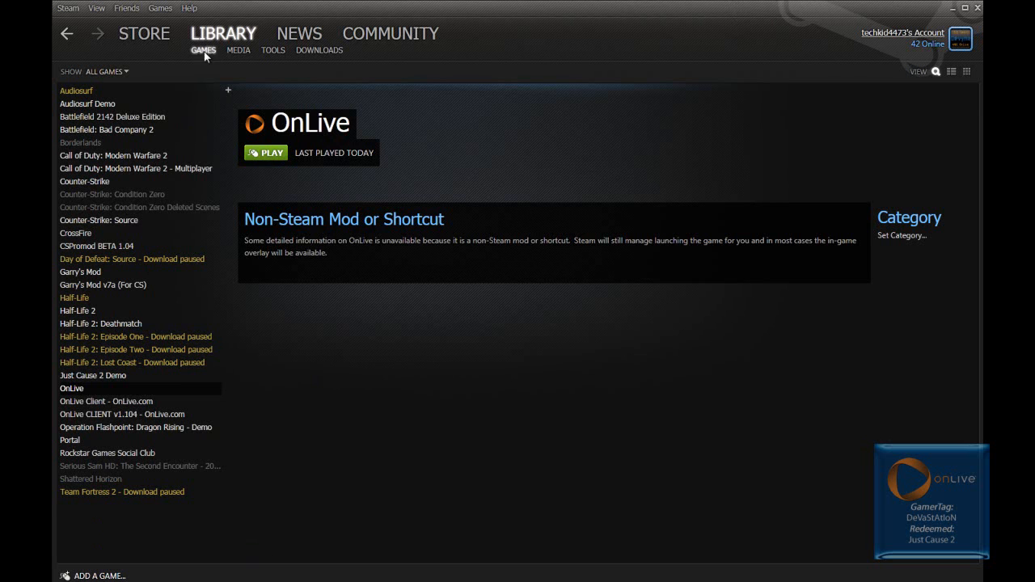
- Start adding a non-Steam game from the library's Add a Game options
{"action": "left_click", "coordinate": [101, 576]}
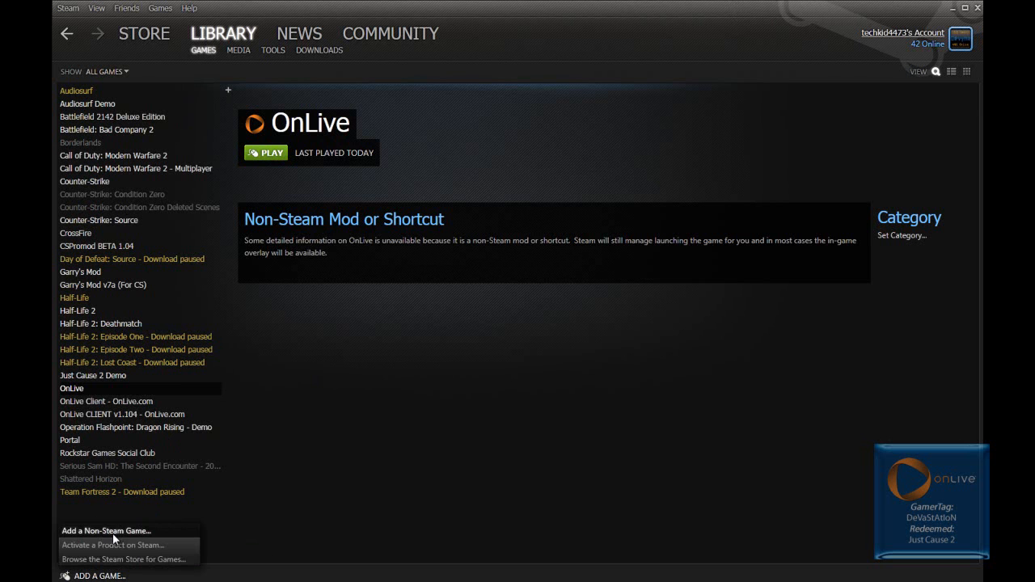
{"action": "left_click", "coordinate": [105, 531]}
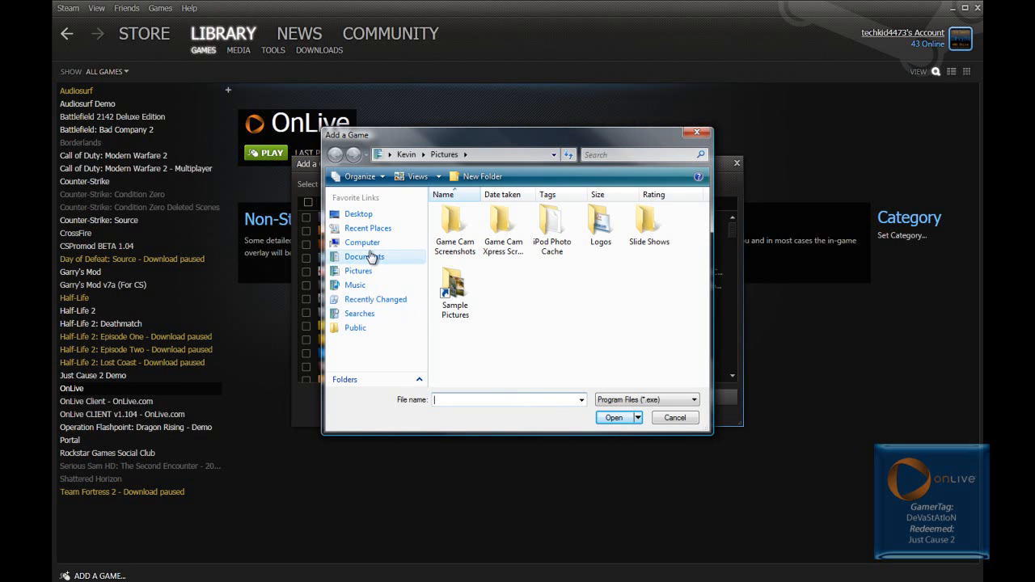
- Browse from Computer into Local Disk (C:), Program Files (x86), then the OnLive folder
{"action": "left_click", "coordinate": [363, 242]}
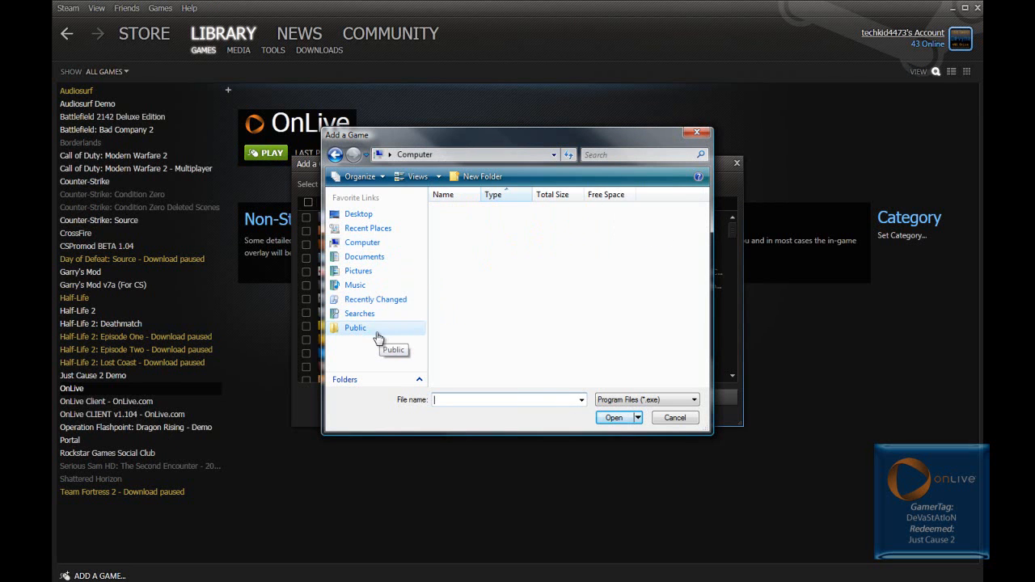
{"action": "left_click", "coordinate": [362, 242]}
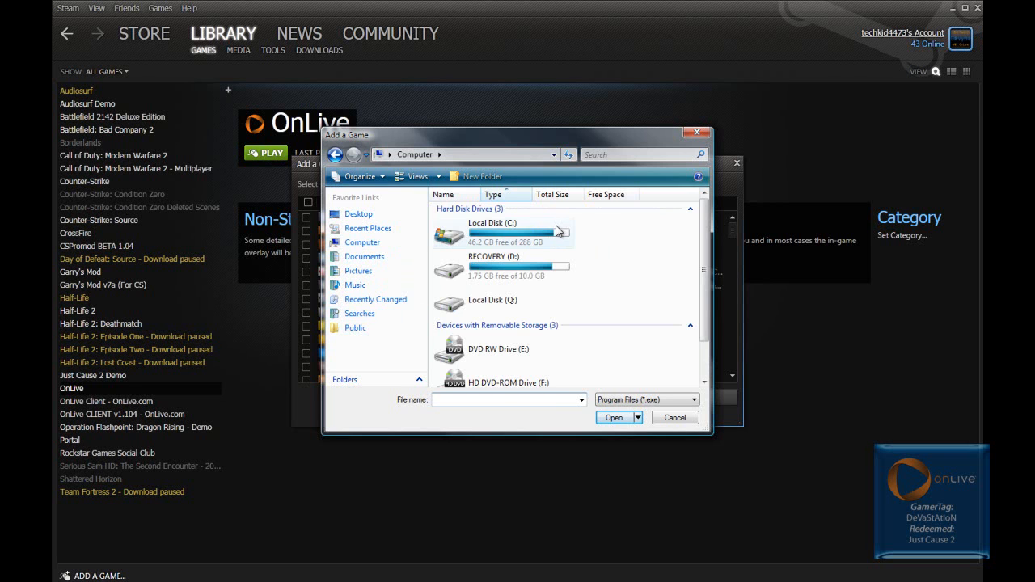
{"action": "double_click", "coordinate": [493, 233]}
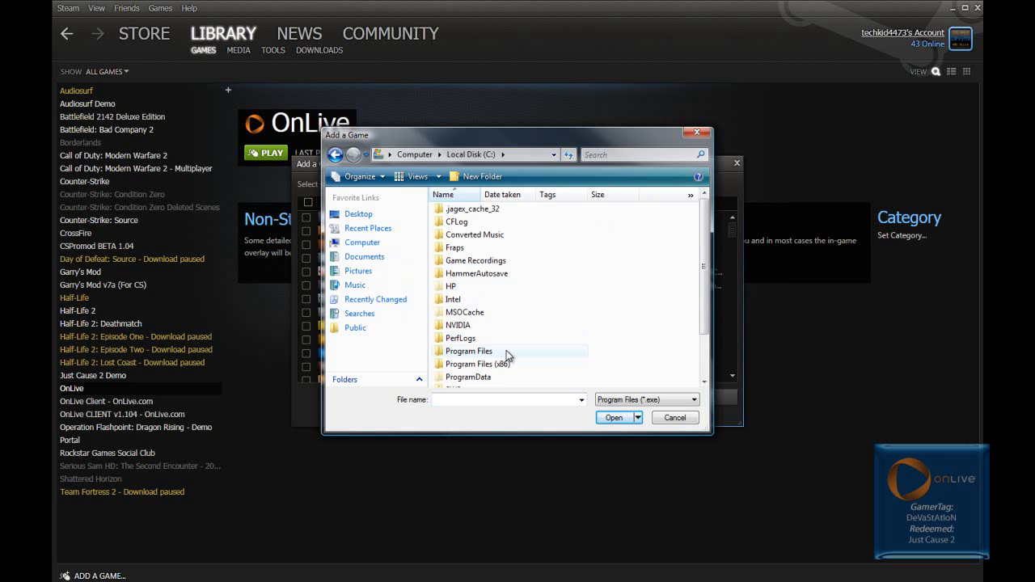
{"action": "mouse_move", "coordinate": [505, 364]}
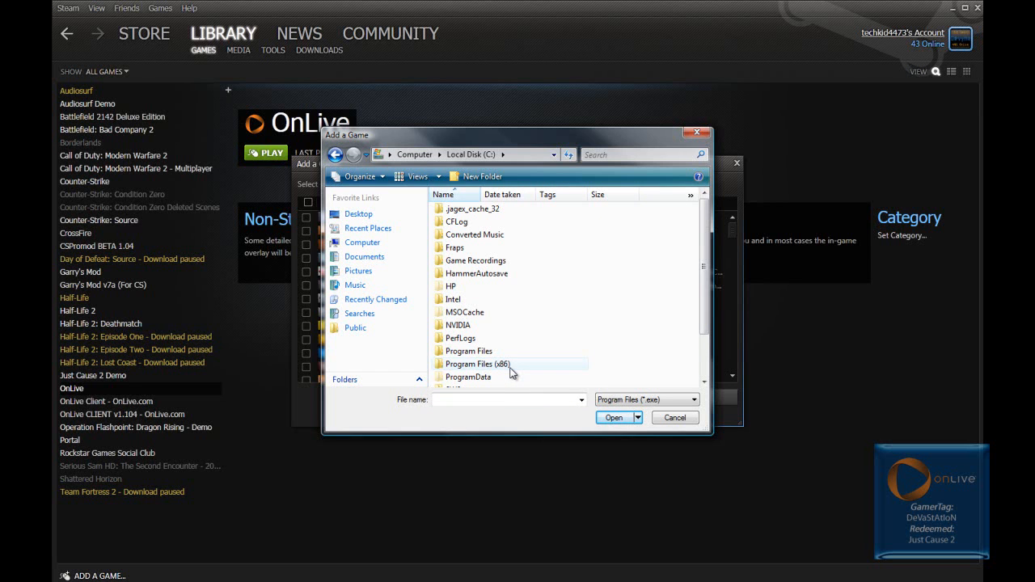
{"action": "mouse_move", "coordinate": [550, 368]}
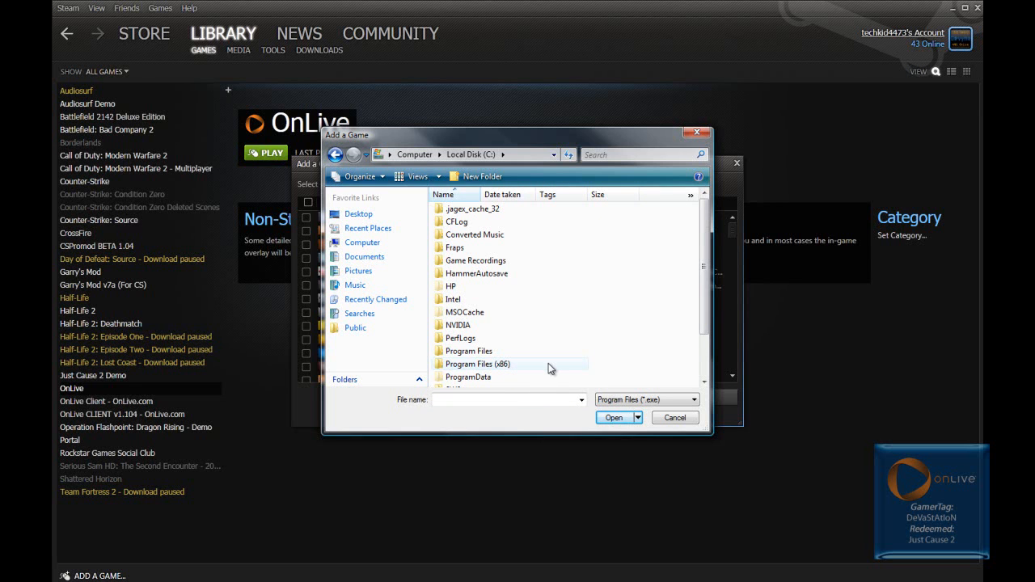
{"action": "mouse_move", "coordinate": [550, 364]}
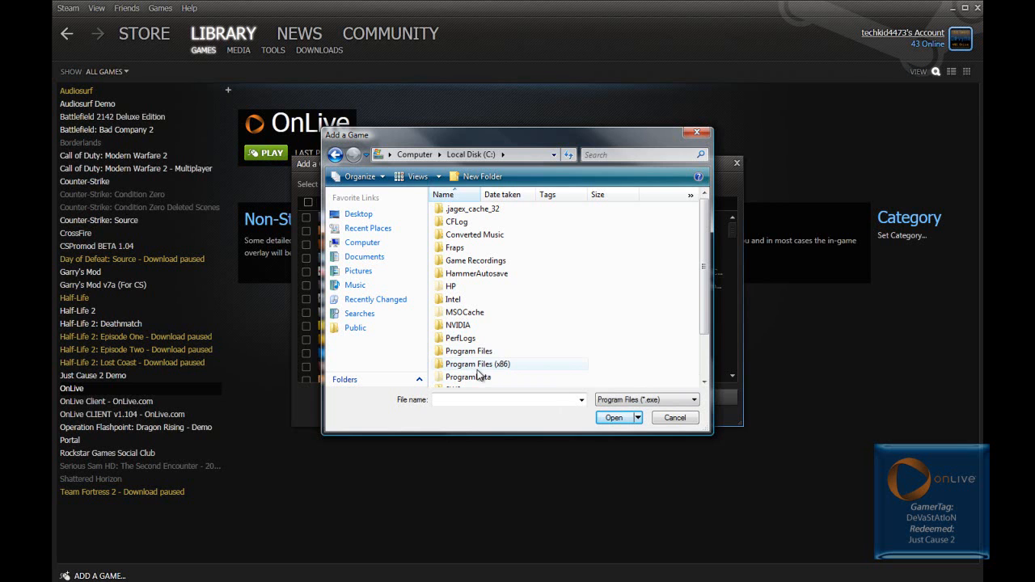
{"action": "mouse_move", "coordinate": [516, 371]}
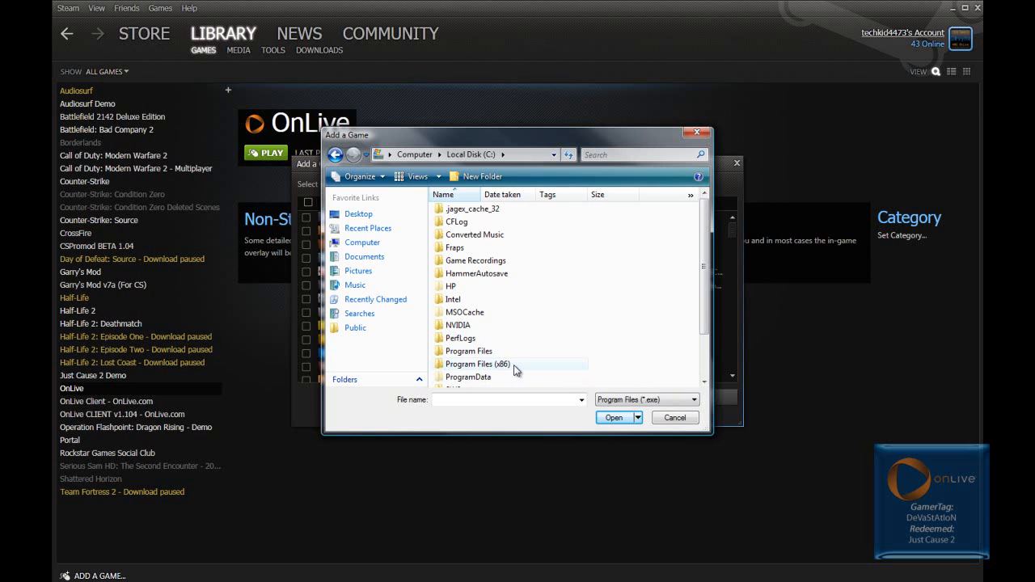
{"action": "double_click", "coordinate": [477, 364]}
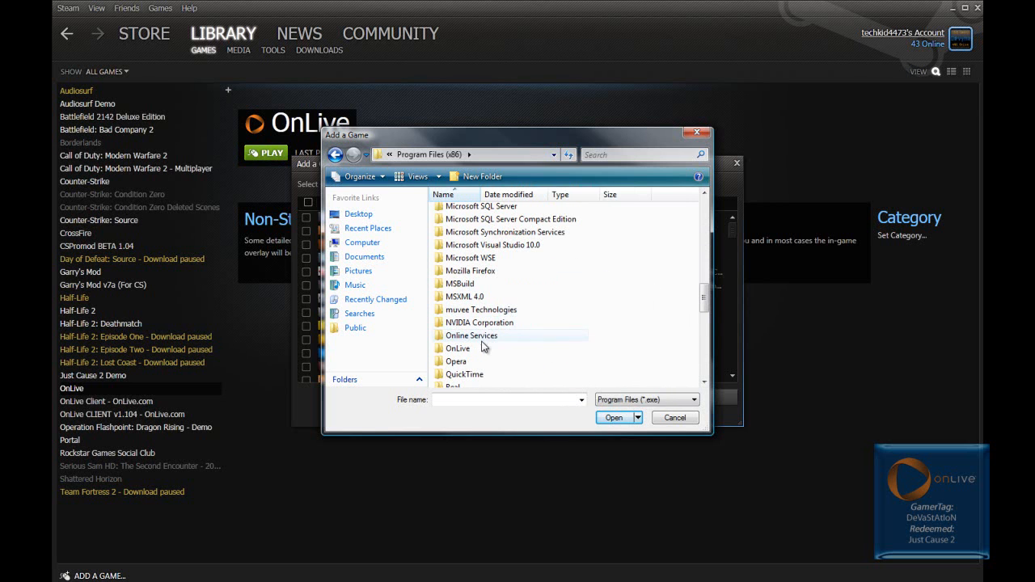
{"action": "double_click", "coordinate": [458, 347]}
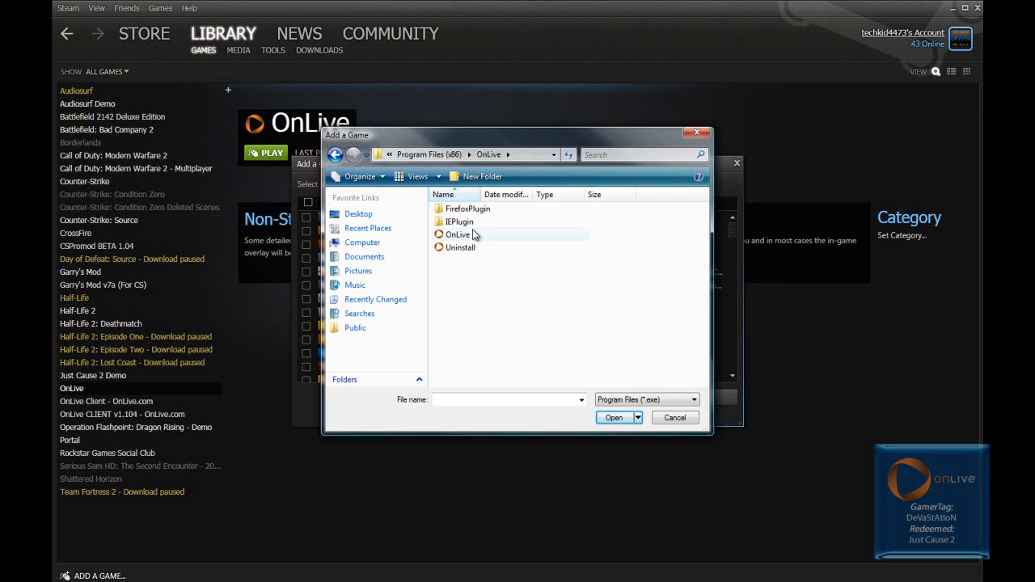
{"action": "mouse_move", "coordinate": [469, 235]}
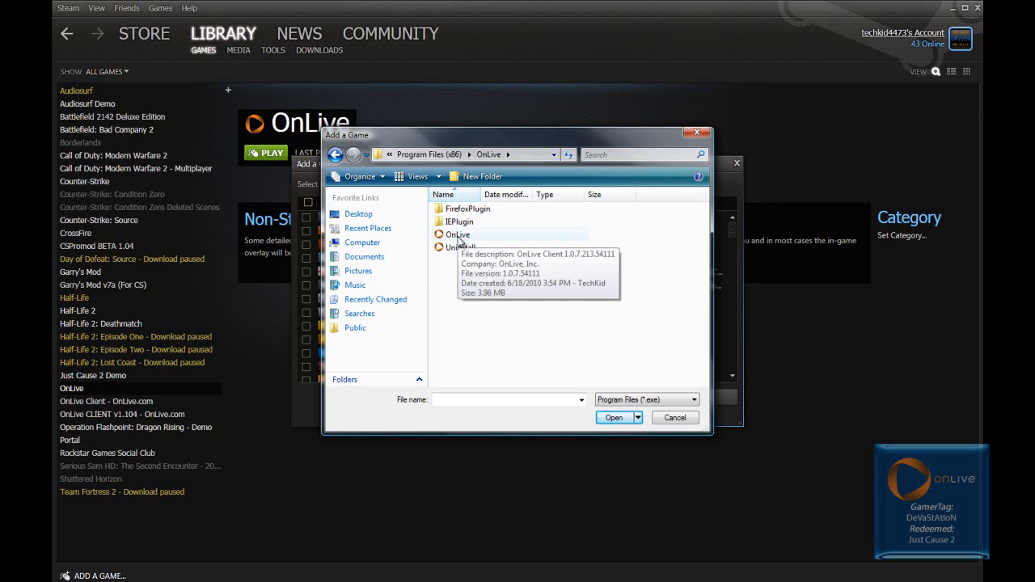
- Choose OnLive.exe and add the ticked OnLive program to the library
{"action": "left_click", "coordinate": [675, 417]}
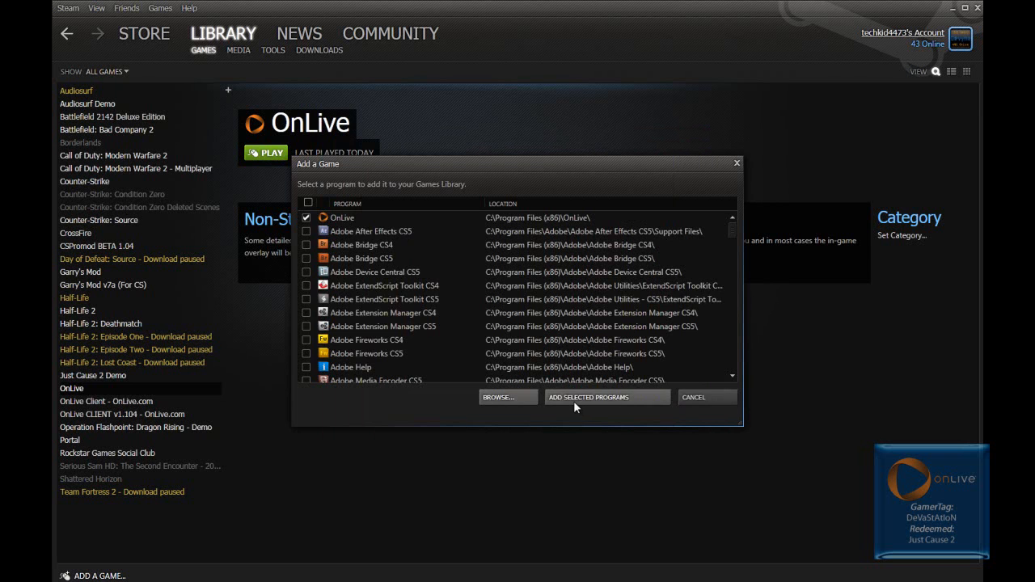
{"action": "left_click", "coordinate": [606, 396]}
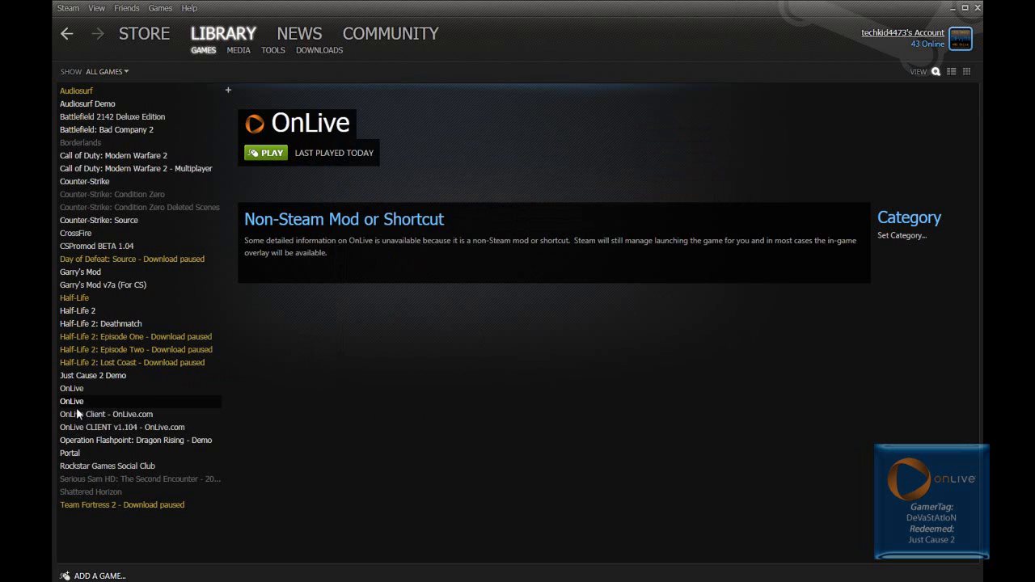
- Delete the duplicate OnLive shortcut and show the remaining OnLive library page
{"action": "right_click", "coordinate": [71, 401]}
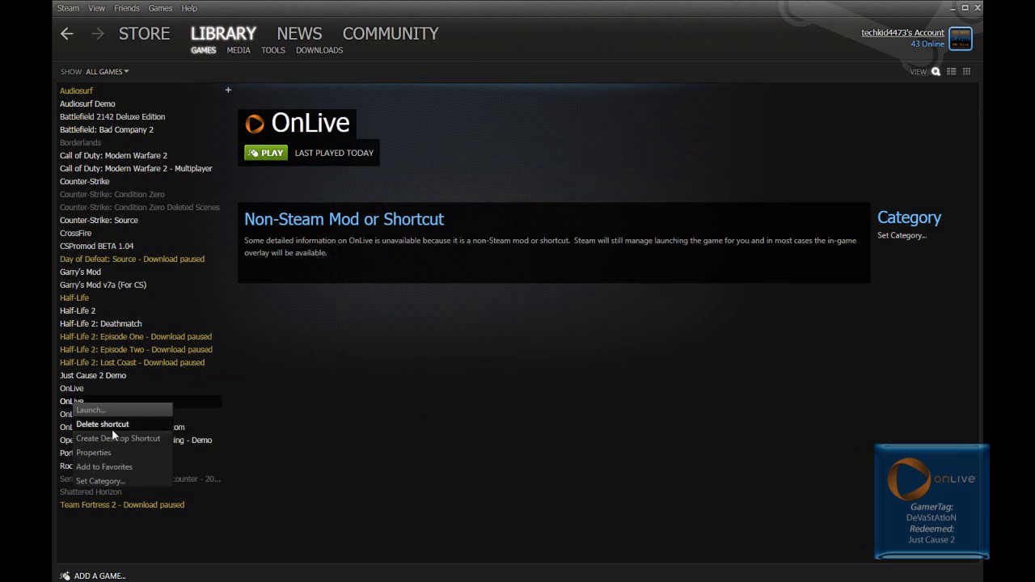
{"action": "left_click", "coordinate": [76, 91]}
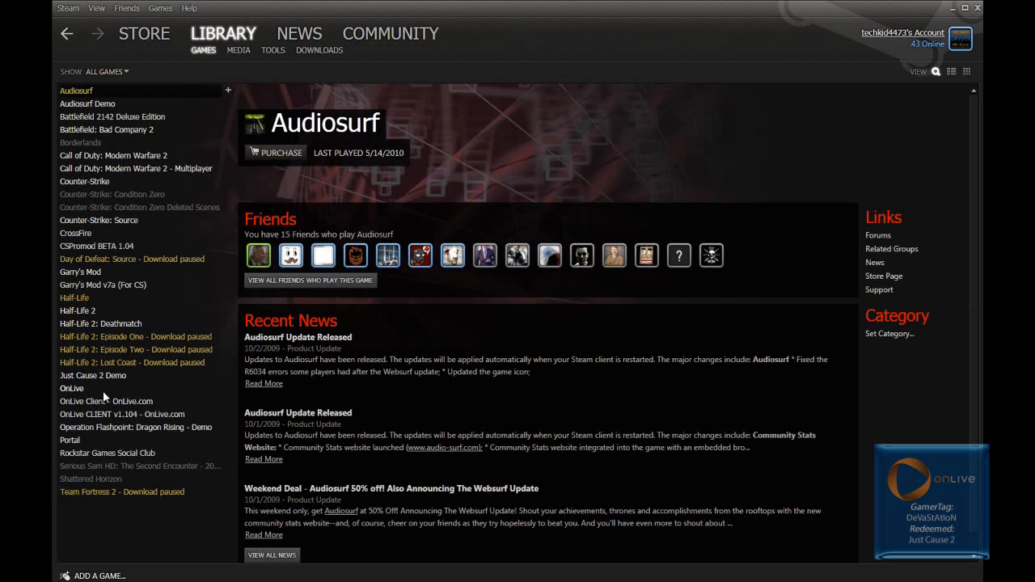
{"action": "left_click", "coordinate": [71, 388]}
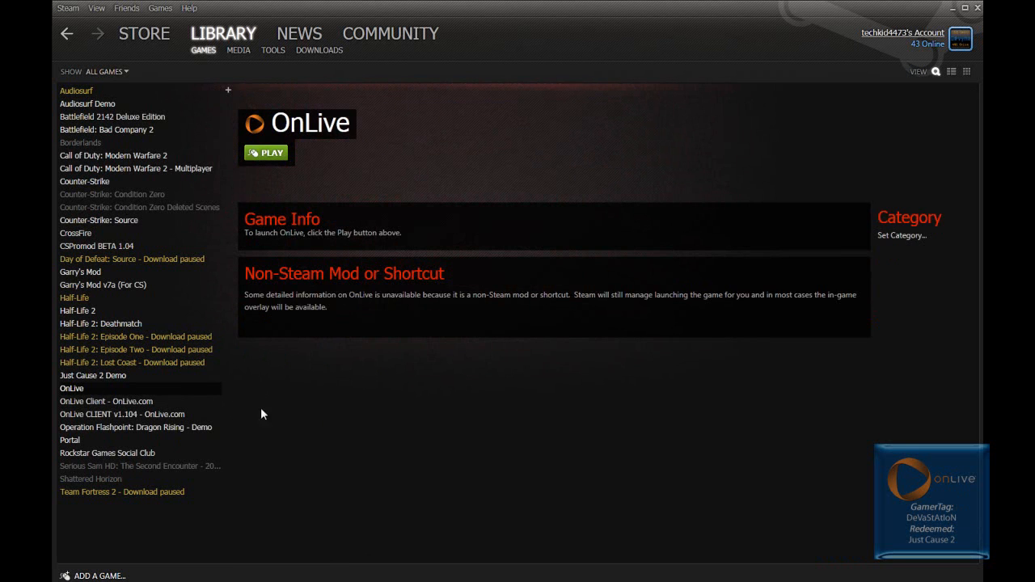
{"action": "mouse_move", "coordinate": [304, 373]}
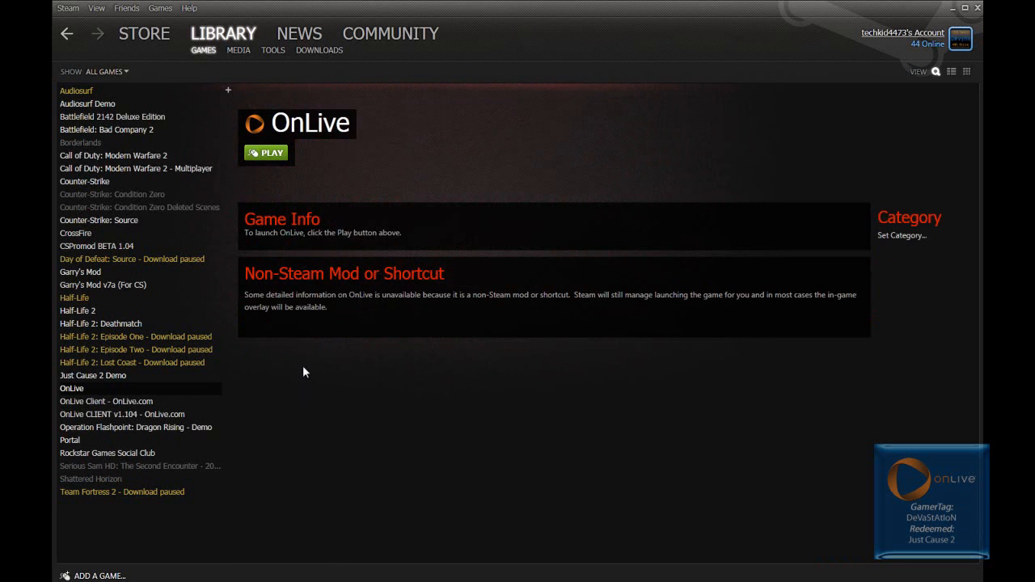
{"action": "mouse_move", "coordinate": [313, 342]}
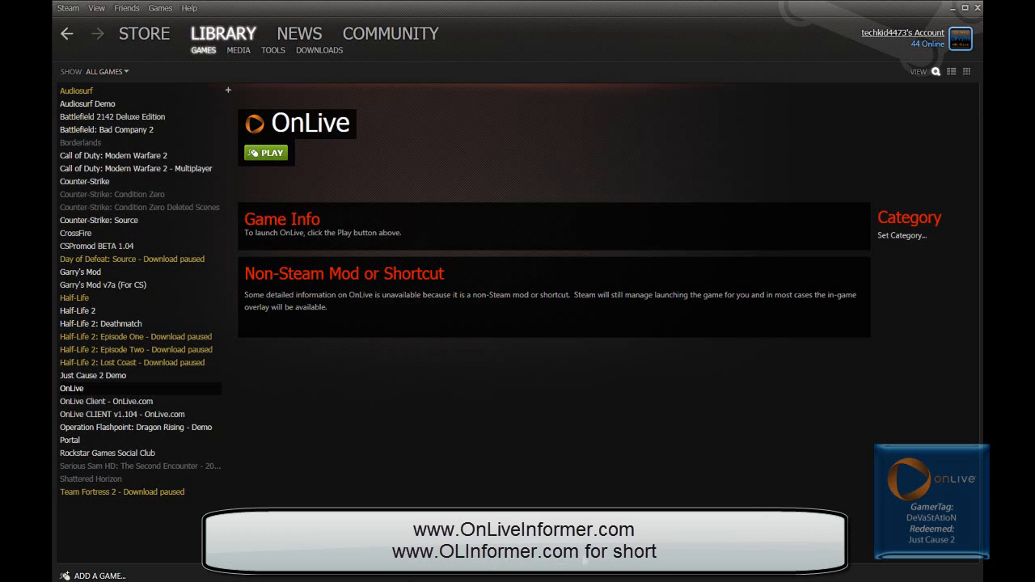
{"action": "mouse_move", "coordinate": [518, 460]}
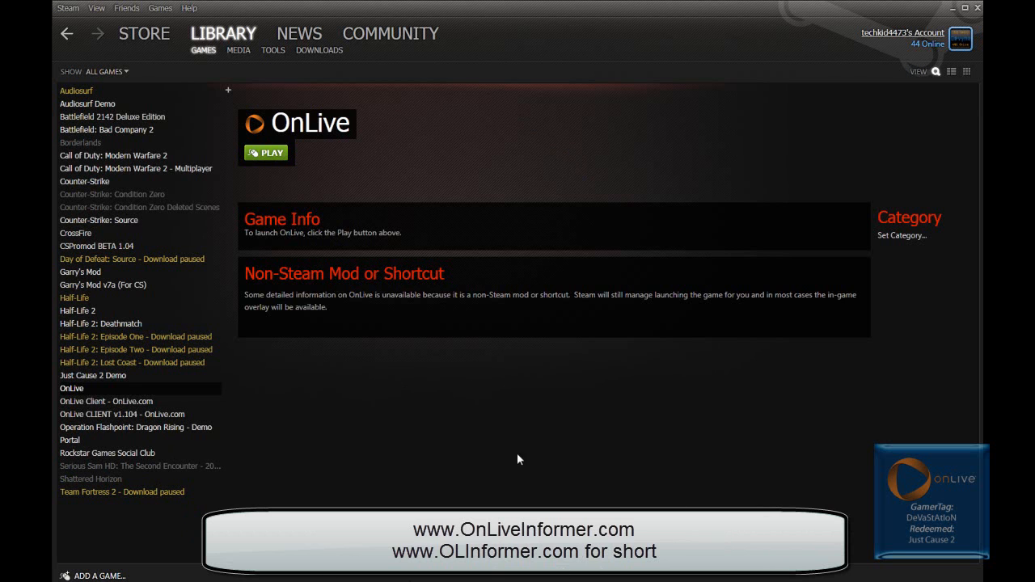